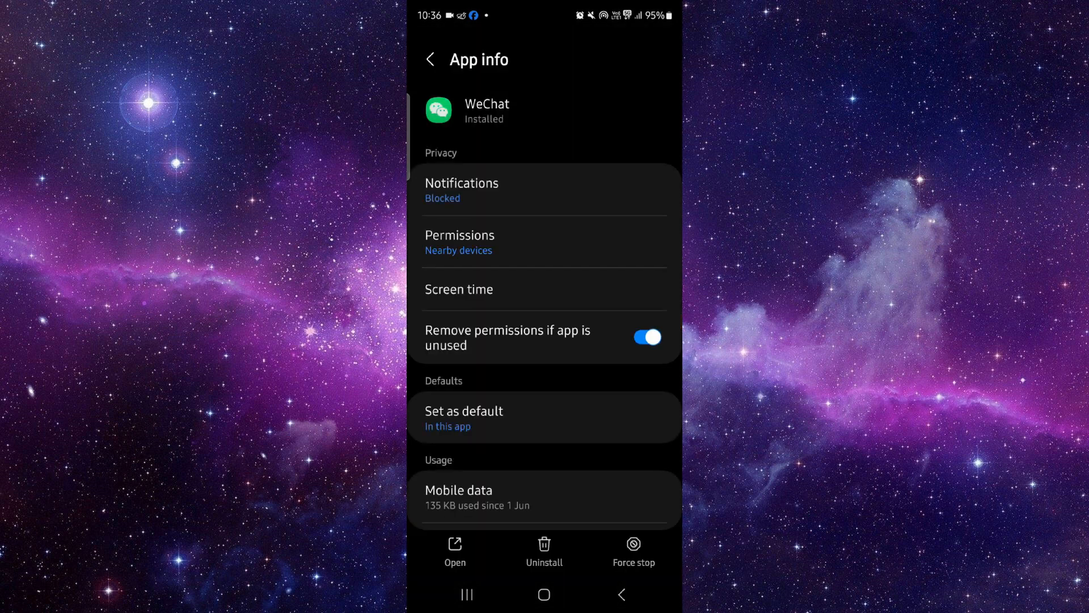
Clear WeChat's cache so it drops from 1.85 MB to 0 B
scroll(down, 3)
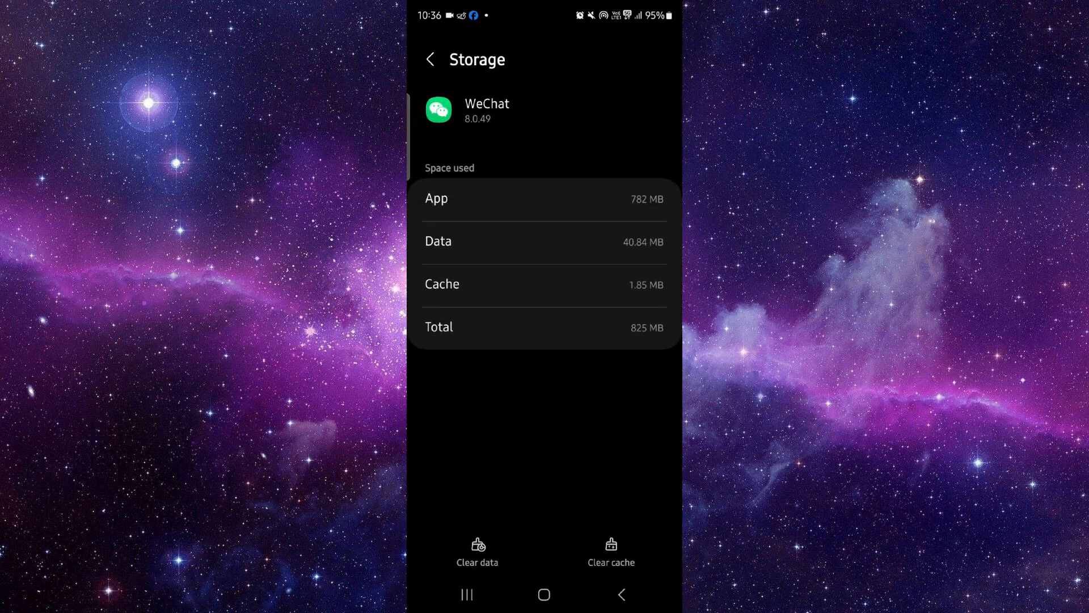
click(611, 550)
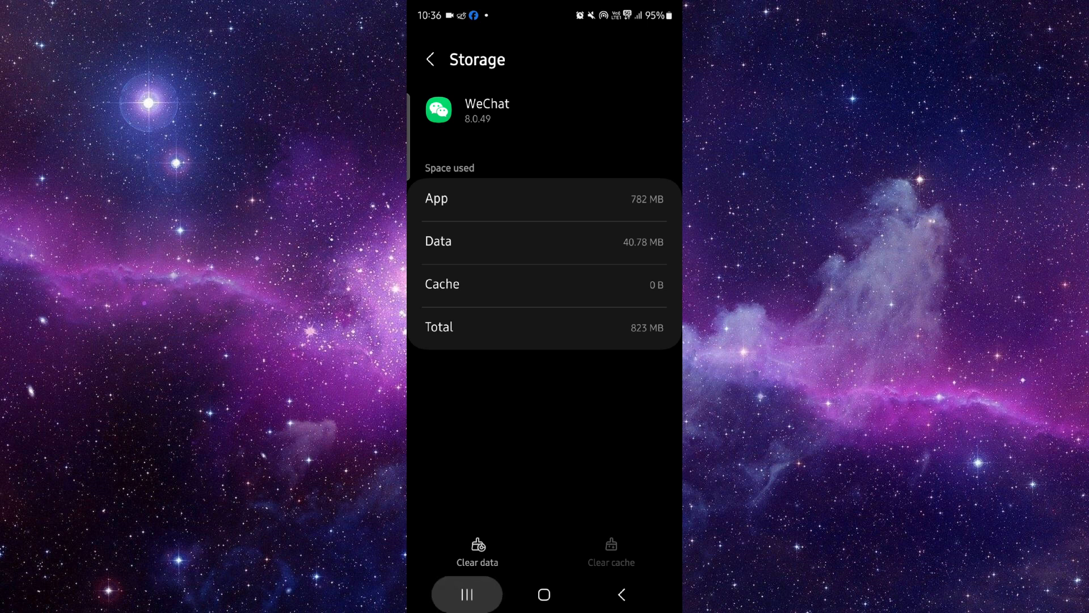